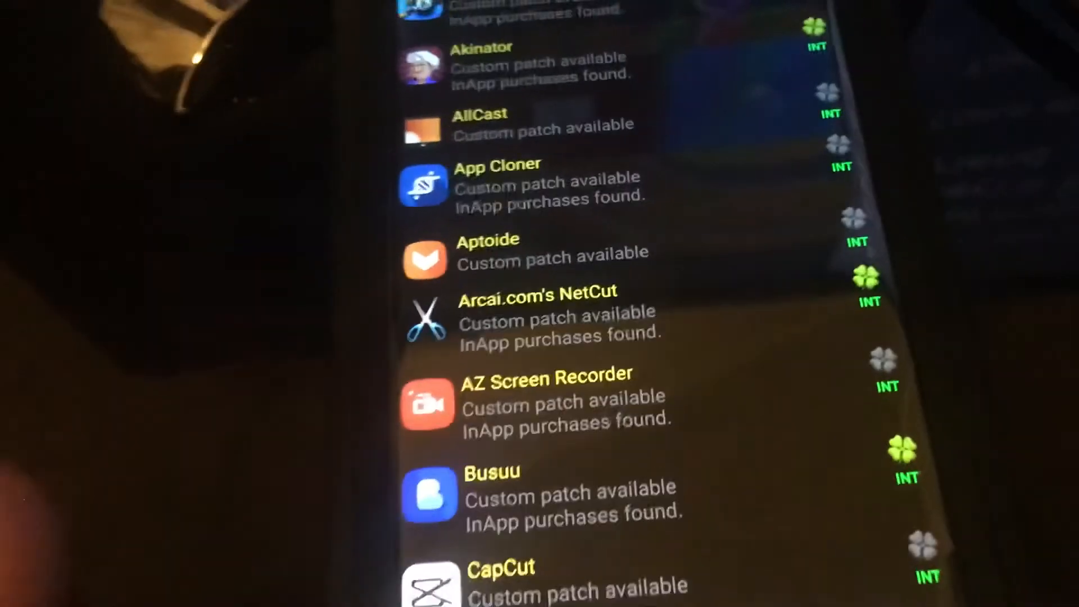
# Scroll the storage browser to show the sdcard and LuckyPatcher folders
pyautogui.scroll(-3)
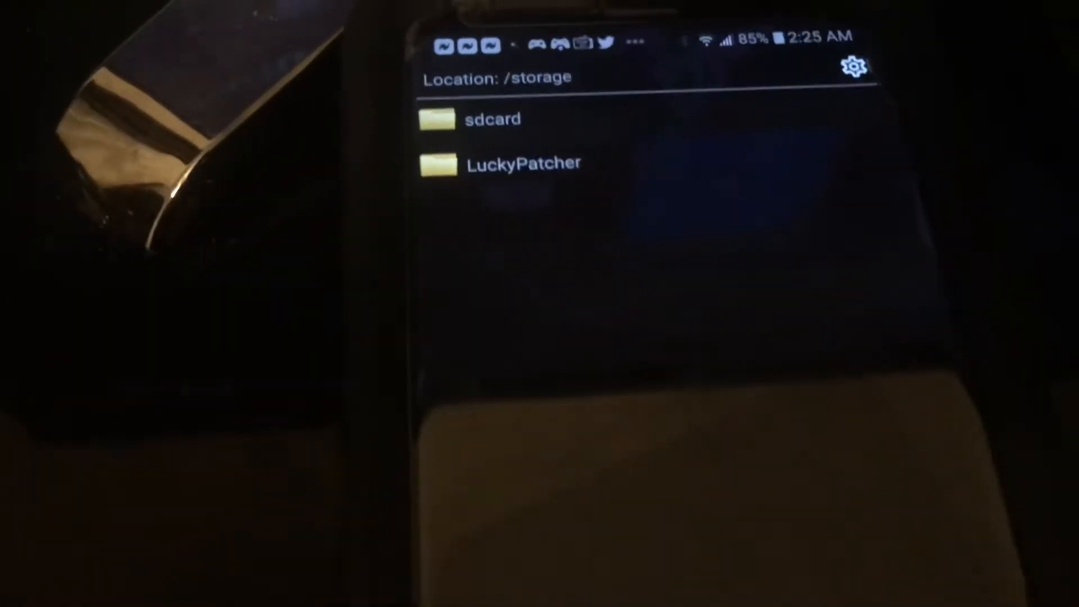
# Enter the sdcard folder and scroll its contents looking for the POLYWAR APK
pyautogui.click(493, 119)
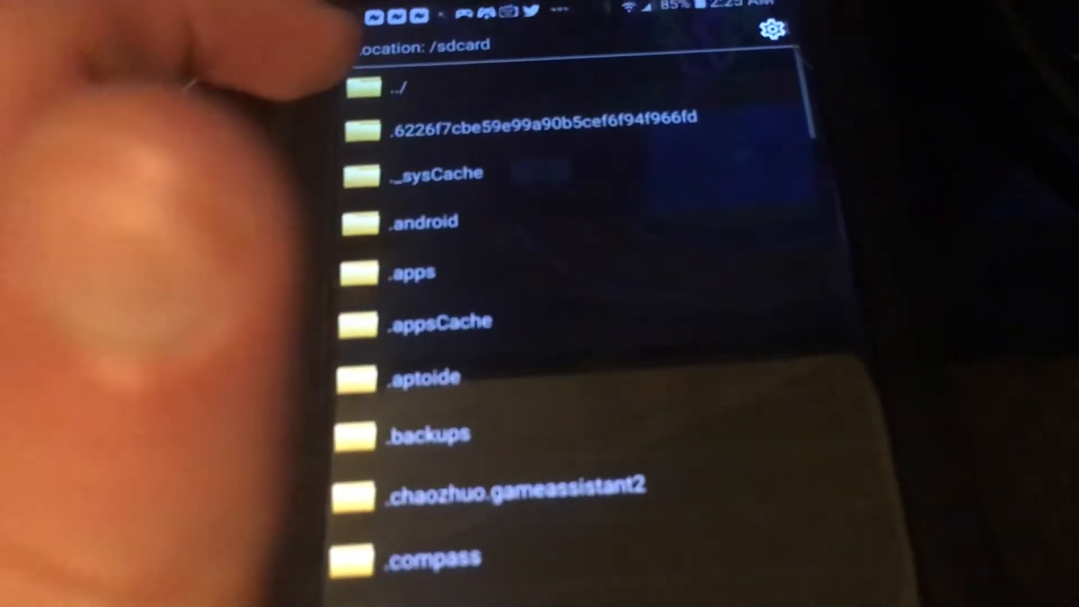
pyautogui.scroll(-3)
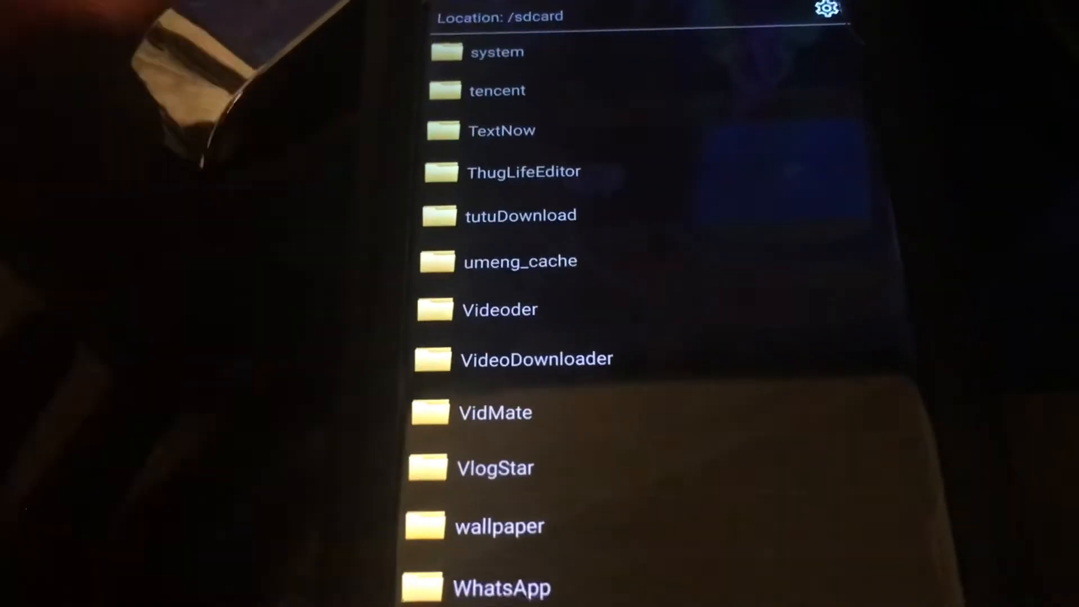
pyautogui.scroll(-3)
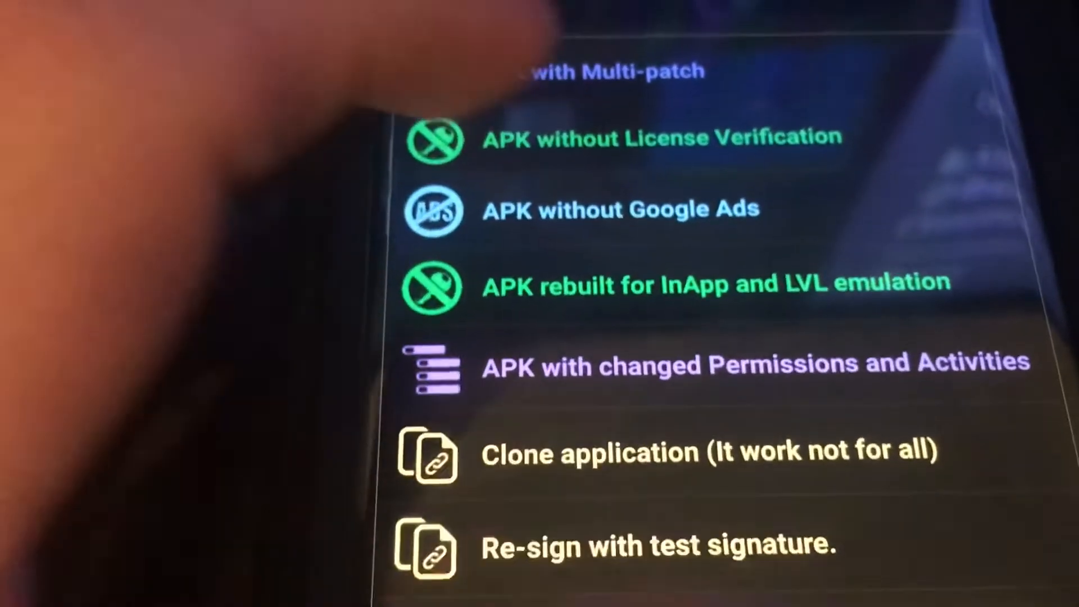
# Scroll through the patch-mode checkboxes for the APK without License Verification build
pyautogui.scroll(-3)
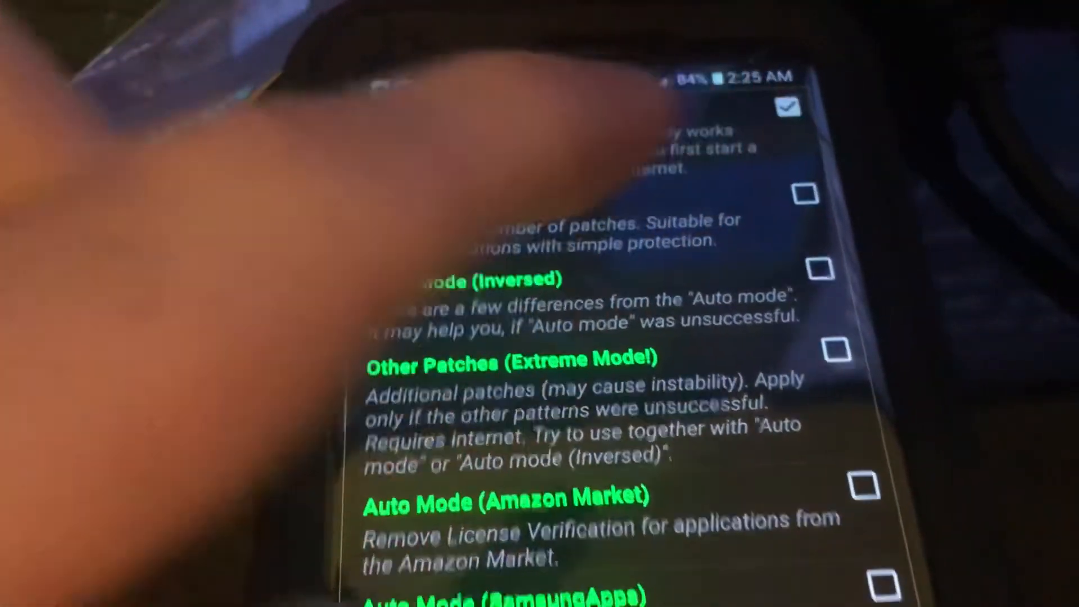
pyautogui.scroll(-3)
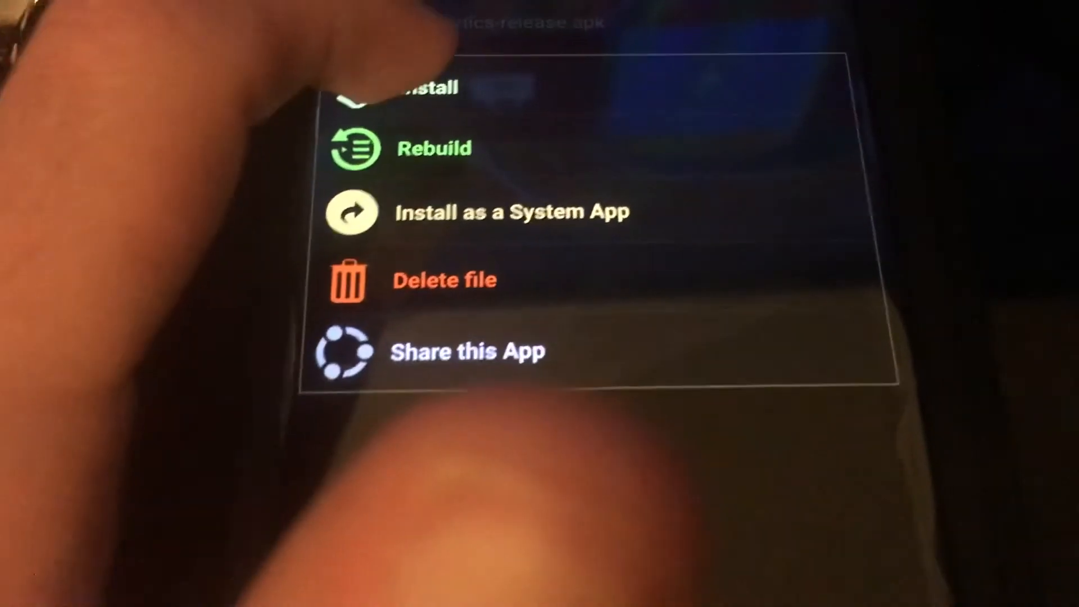
# Install the rebuilt APK and confirm installing POLYWAR version 1.1 build 154
pyautogui.click(412, 90)
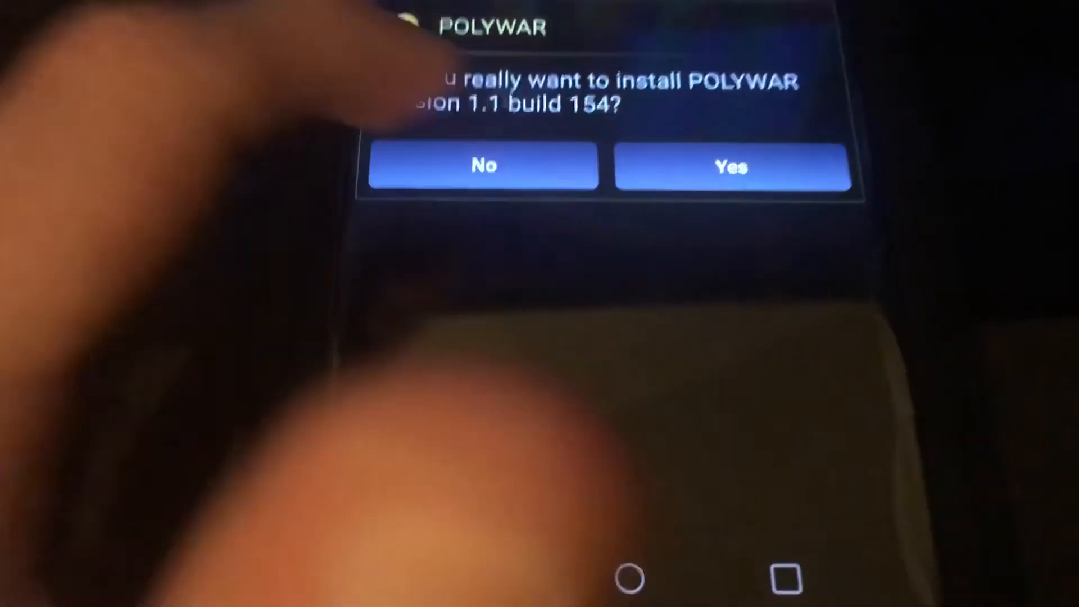
pyautogui.click(730, 167)
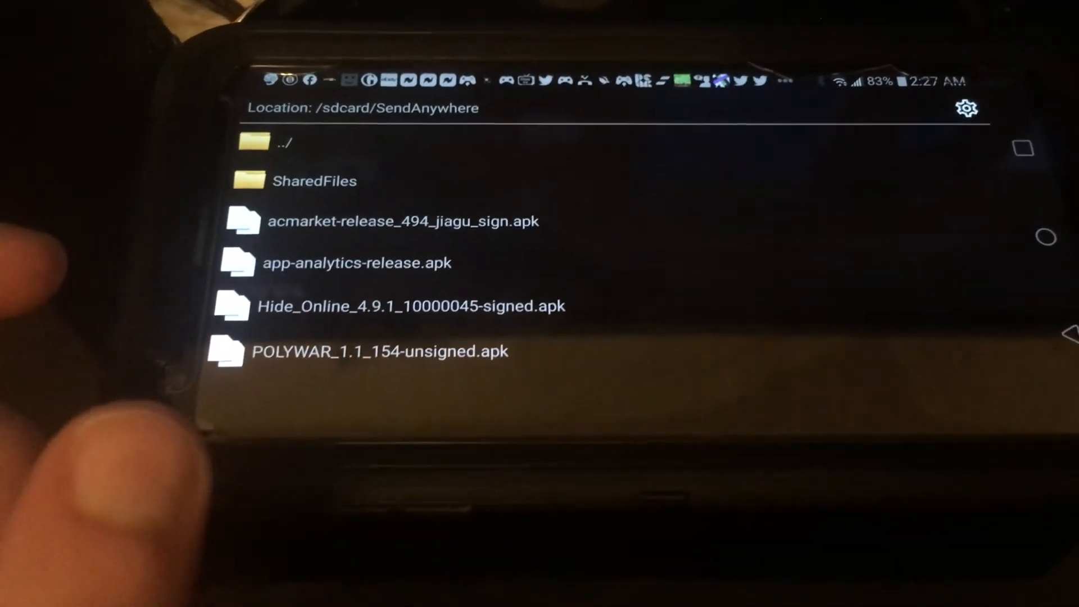
# Select POLYWAR_1.1_154-unsigned.apk in the SendAnywhere folder to launch POLYWAR
pyautogui.click(284, 142)
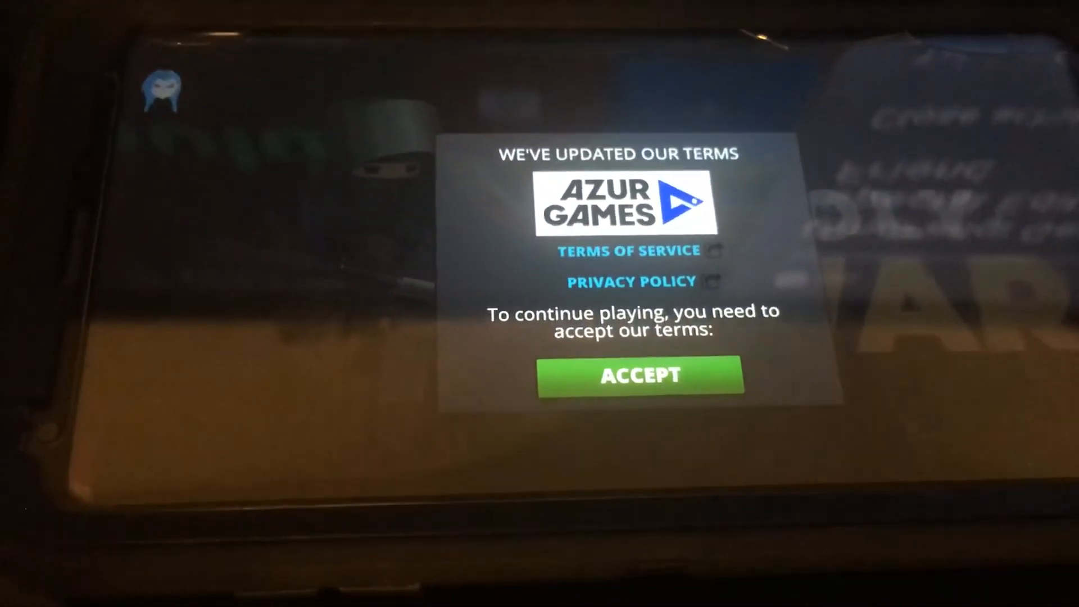
# Accept Azur Games' updated terms so POLYWAR reaches its title screen
pyautogui.click(640, 375)
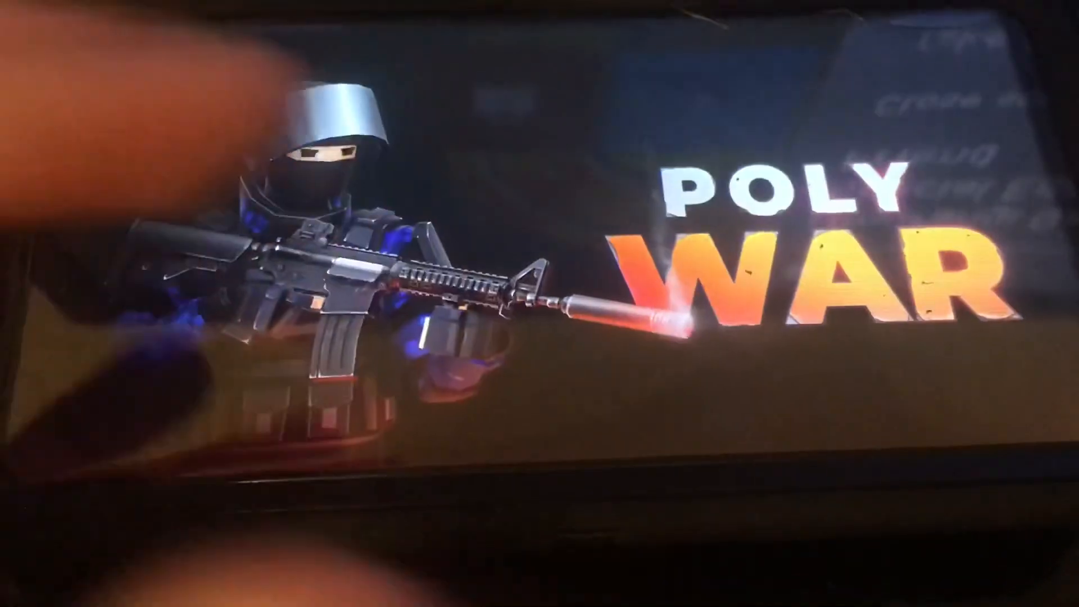